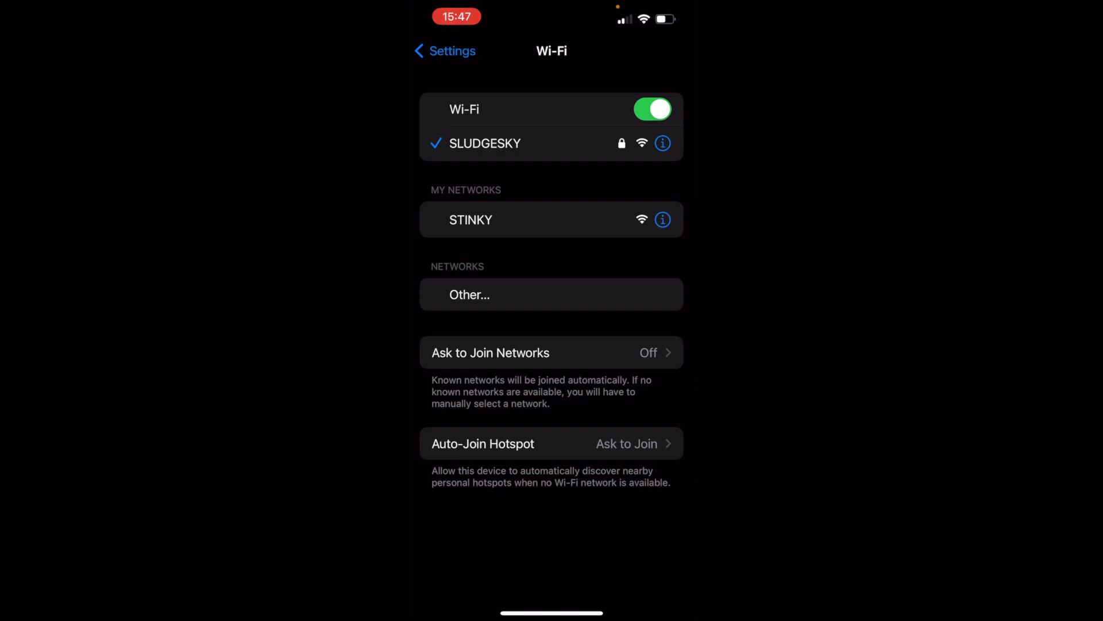
Step: Join the unsecured STINKY network and let the Starlink setup login page load
{"action": "left_click", "coordinate": [471, 220]}
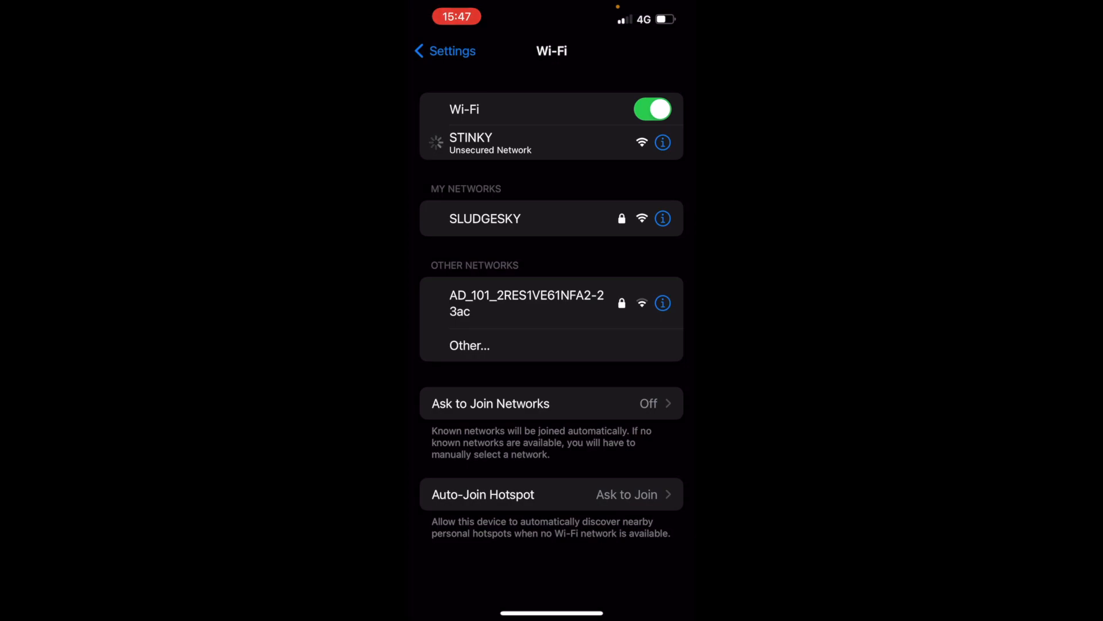
{"action": "left_click", "coordinate": [470, 142]}
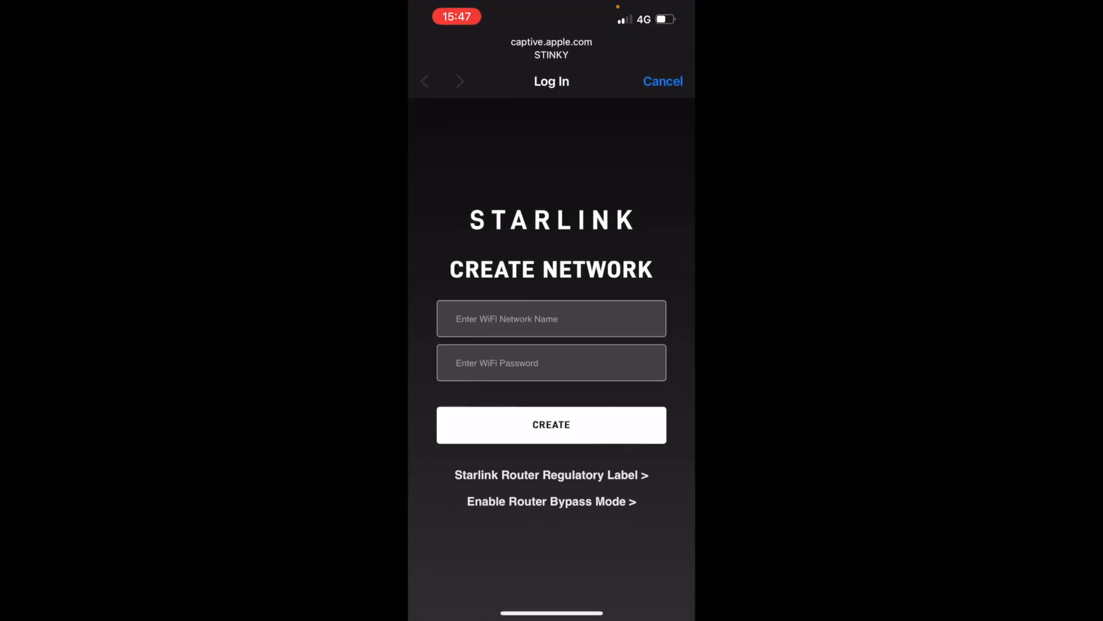
{"action": "left_click", "coordinate": [552, 318]}
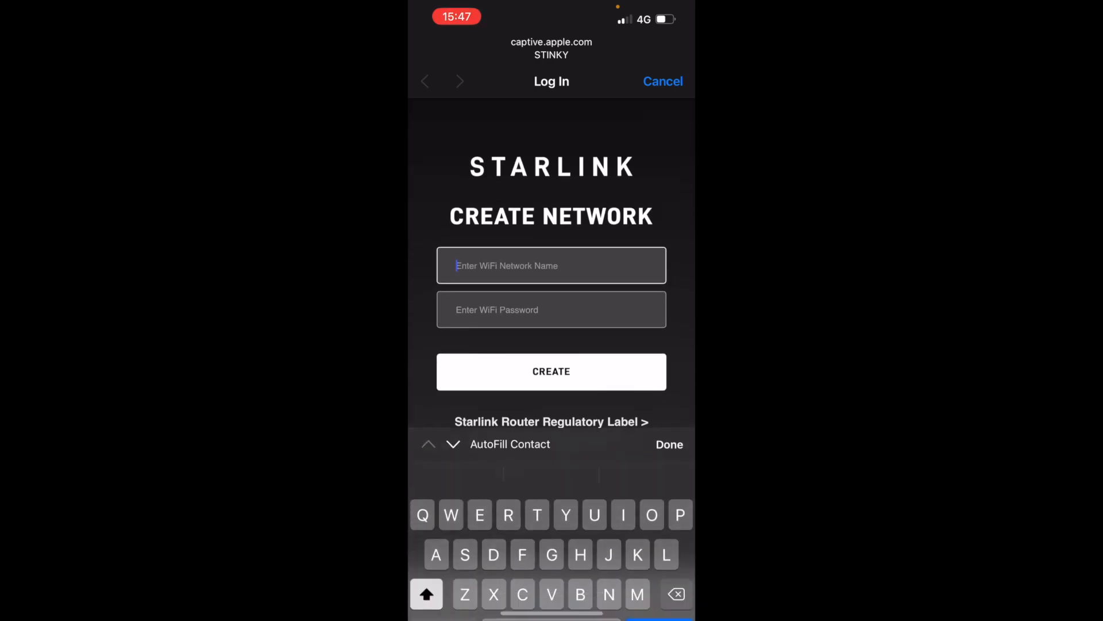
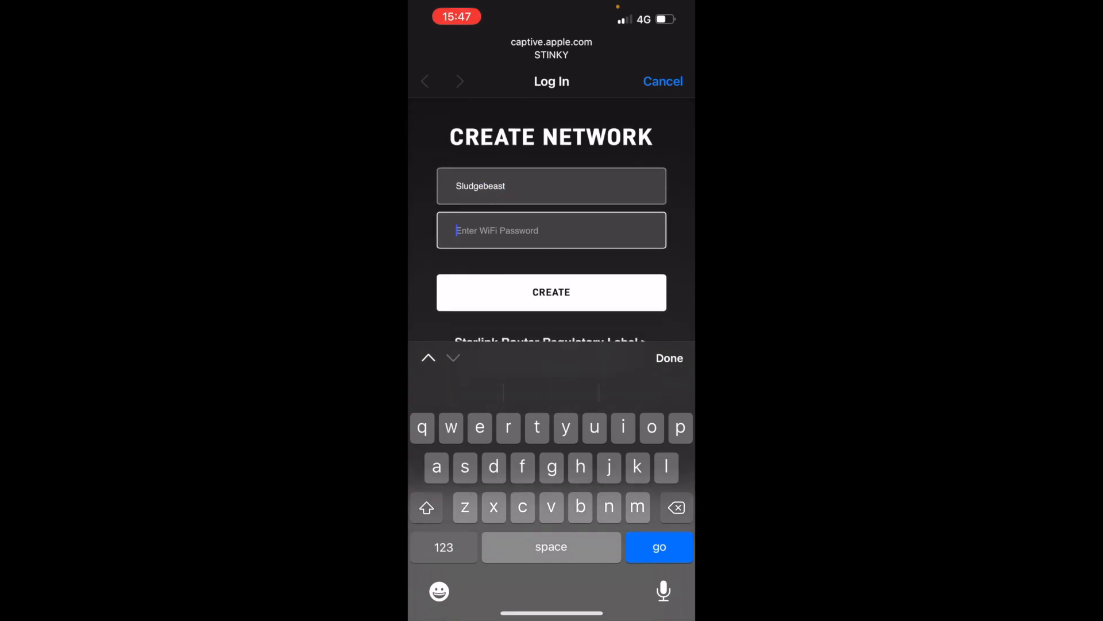
{"action": "left_click", "coordinate": [428, 508]}
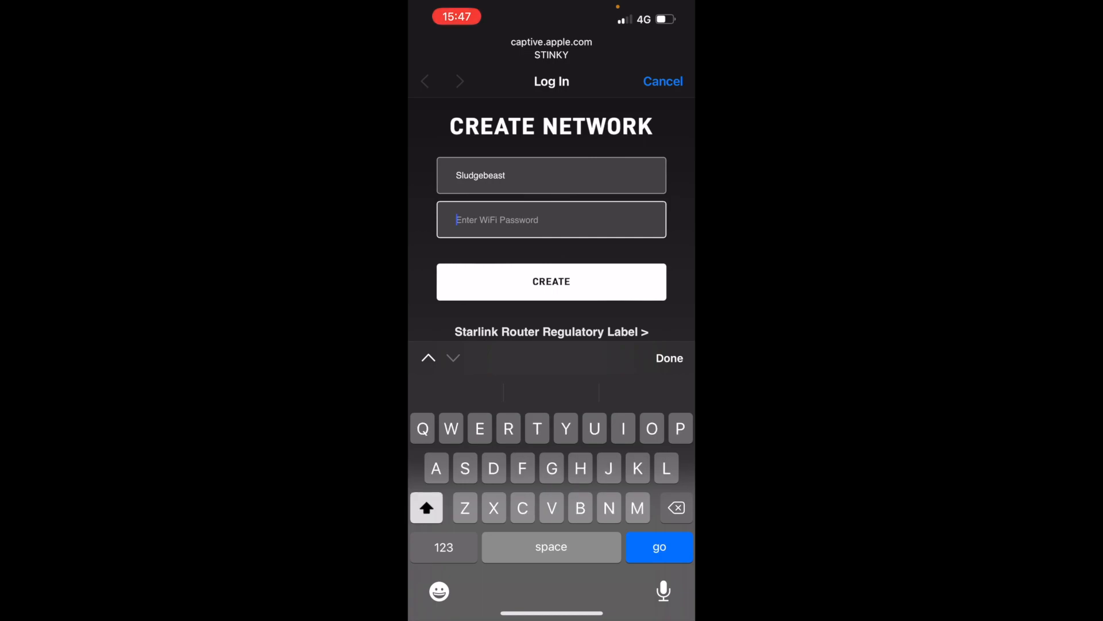
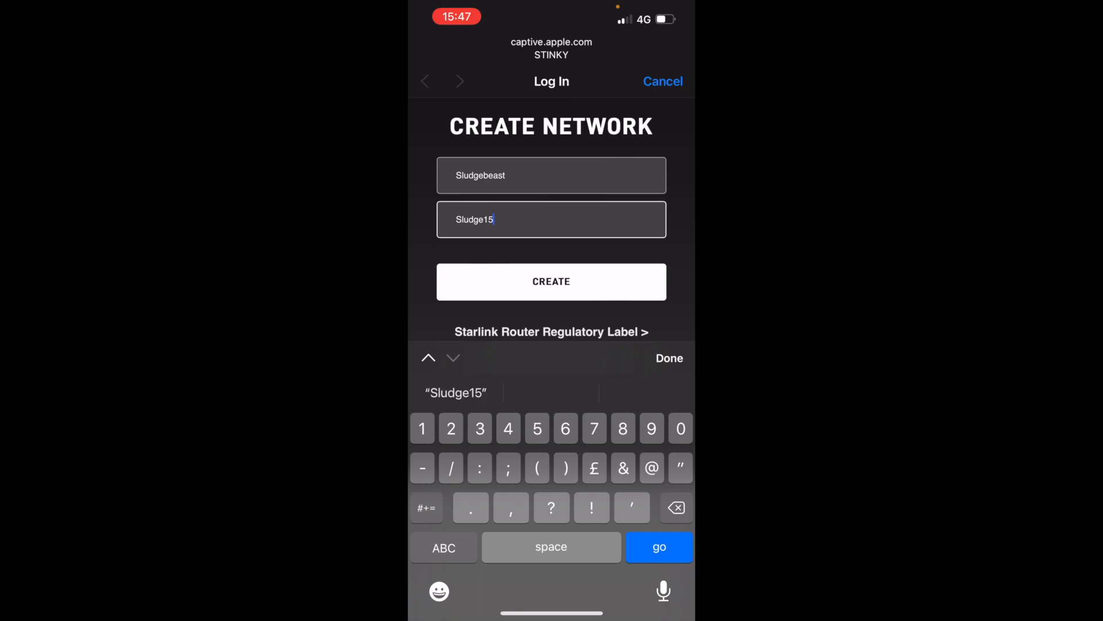
{"action": "left_click", "coordinate": [552, 282]}
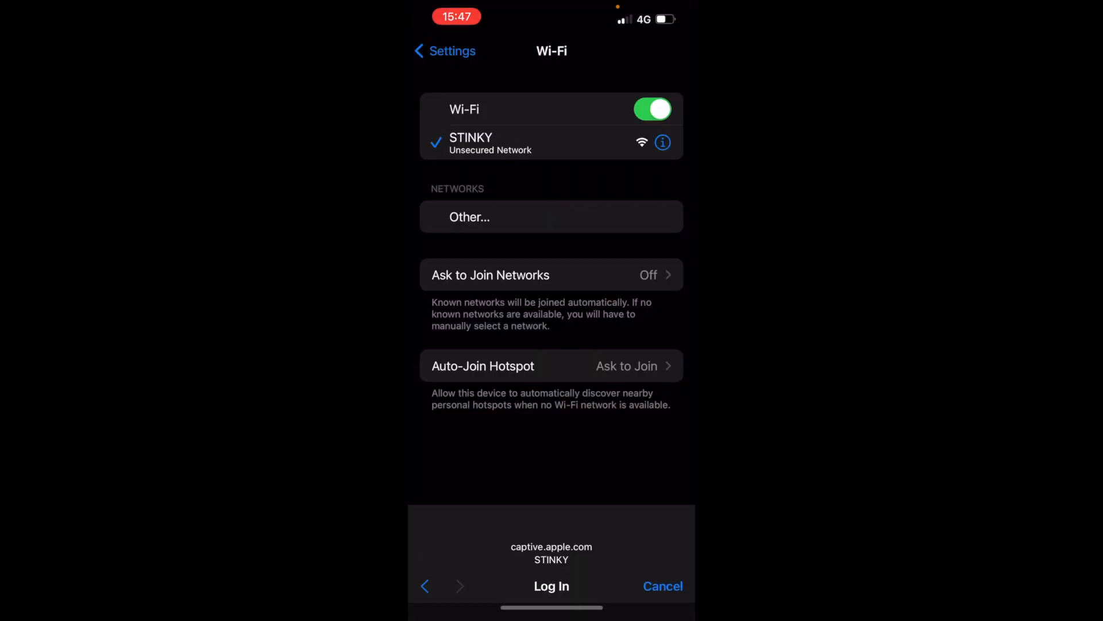
Step: Join the Sludgebeast network with its password and launch the Starlink app showing the dish online
{"action": "left_click", "coordinate": [663, 585]}
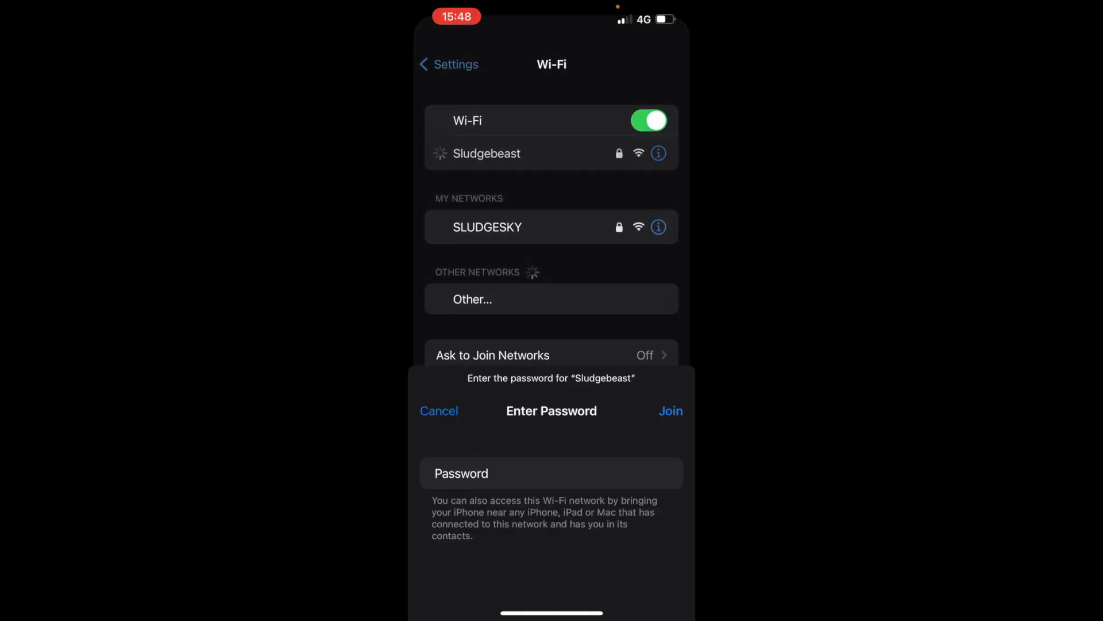
{"action": "left_click", "coordinate": [439, 410]}
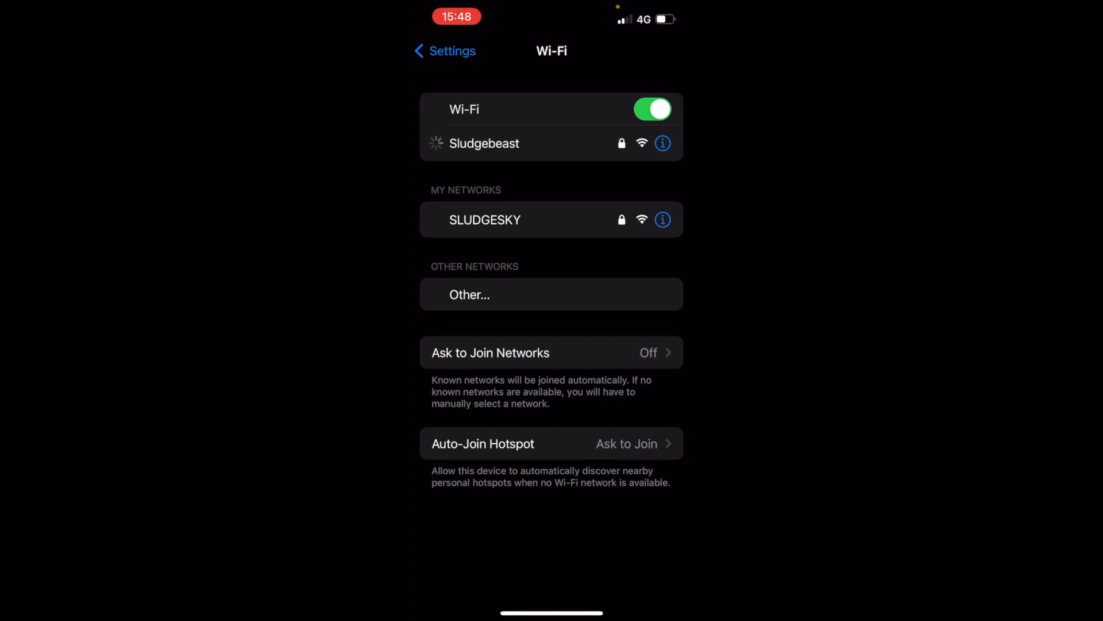
{"action": "left_click", "coordinate": [484, 142]}
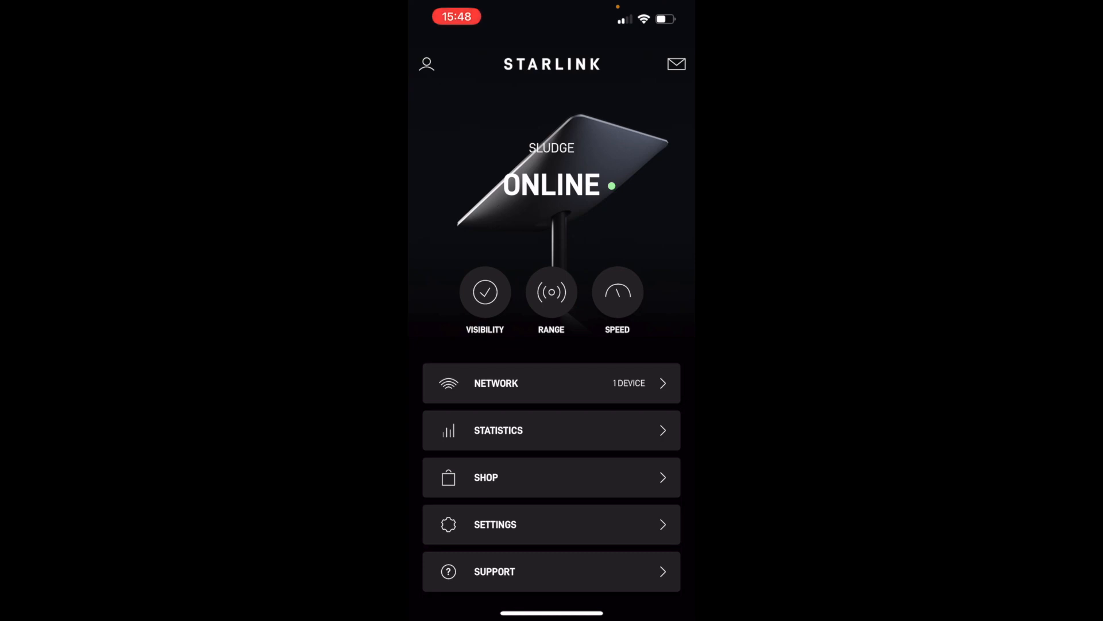
Step: Bring up the Speed Test screen from the Starlink home screen
{"action": "left_click", "coordinate": [618, 292]}
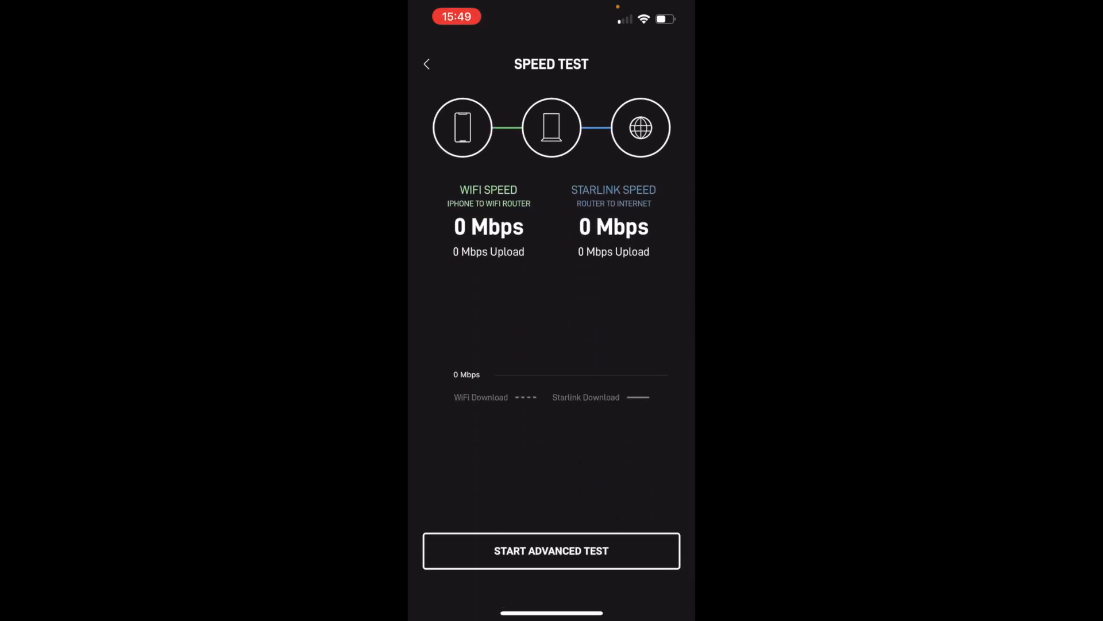
Step: Run the advanced speed test, review statistics, and go to the Settings screen
{"action": "left_click", "coordinate": [551, 551]}
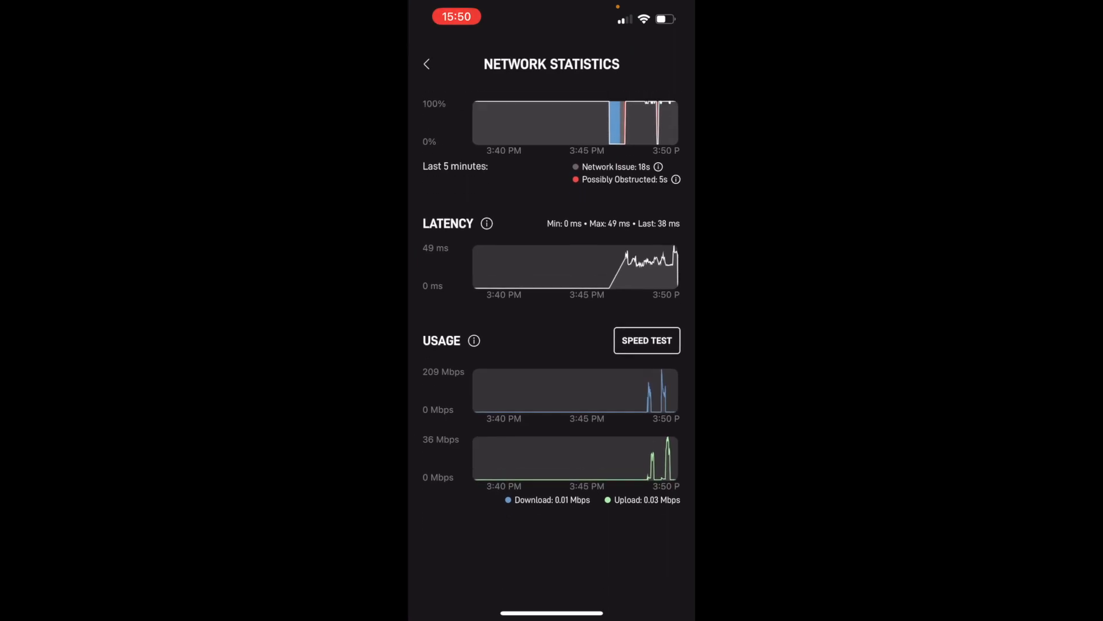
{"action": "left_click", "coordinate": [428, 65]}
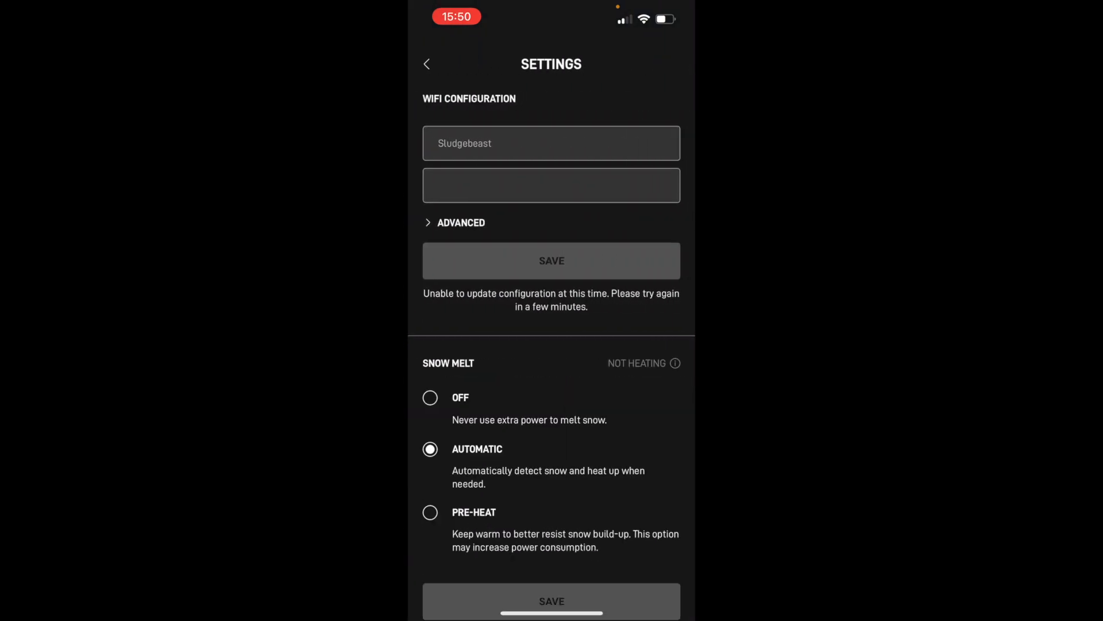
Step: Expand the advanced options past Snow Melt, Stow and Factory Reset and view device versions and uptimes
{"action": "left_click", "coordinate": [455, 223]}
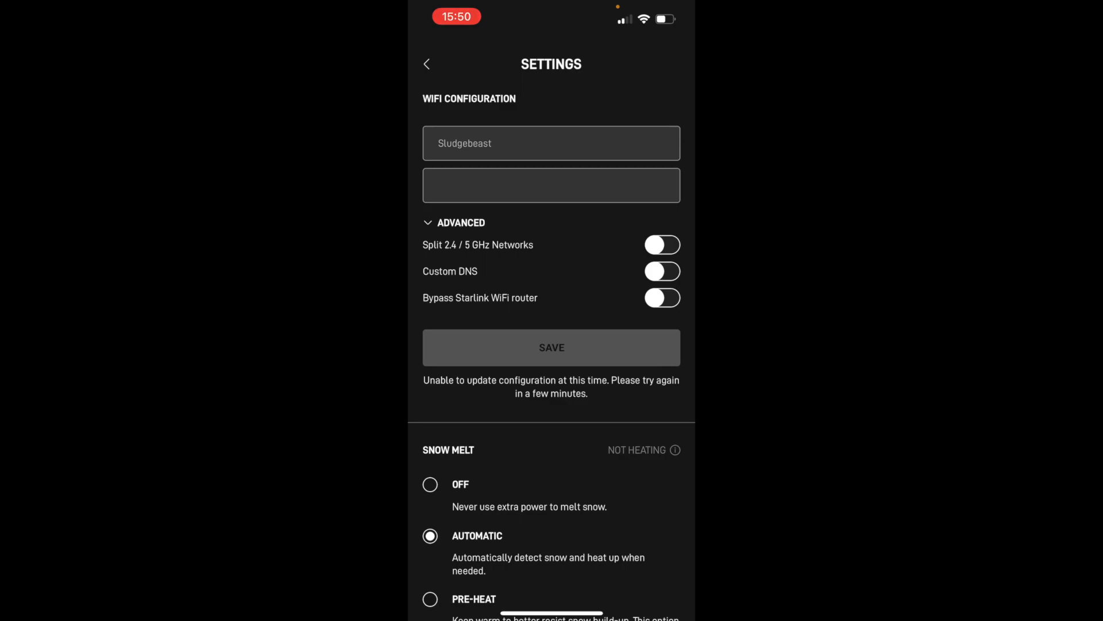
{"action": "scroll", "scroll_direction": "down", "scroll_amount": 3}
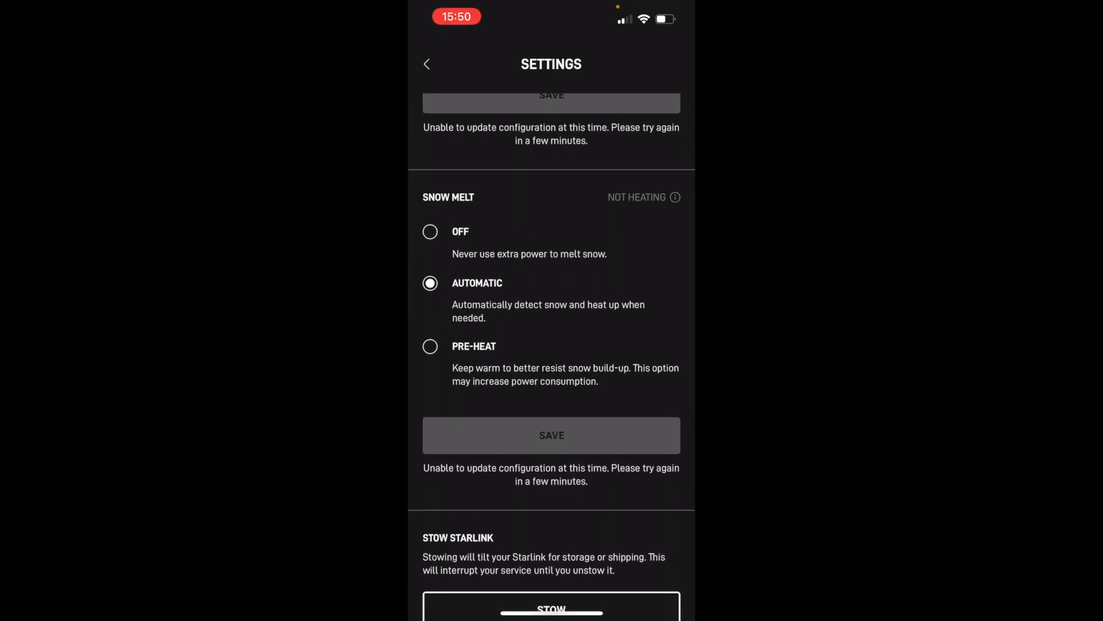
{"action": "scroll", "scroll_direction": "down", "scroll_amount": 3}
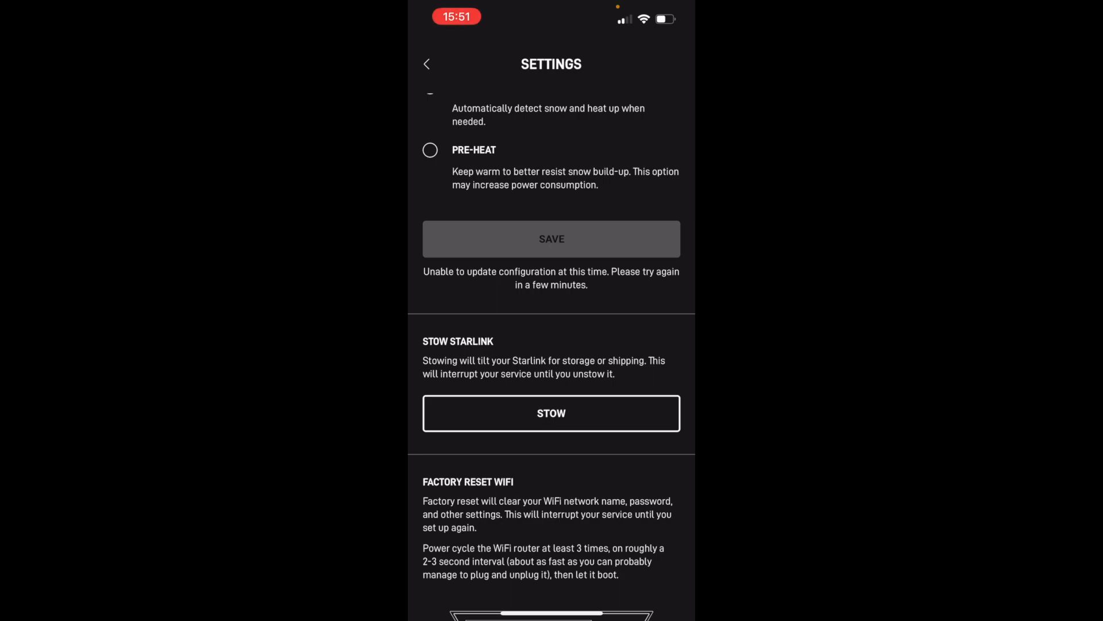
{"action": "scroll", "scroll_direction": "down", "scroll_amount": 3}
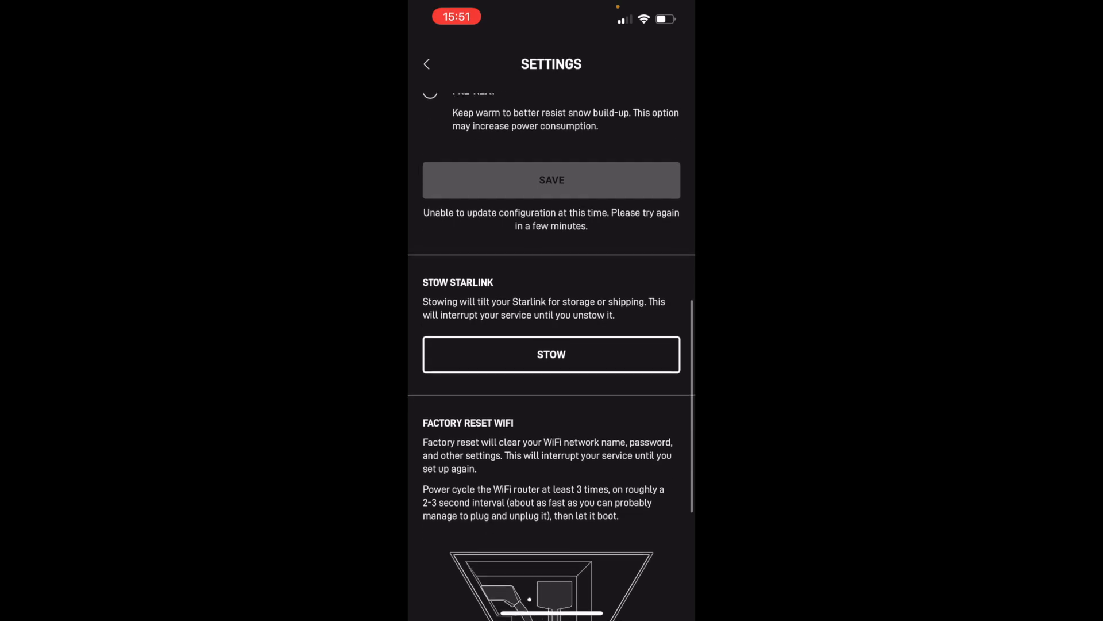
{"action": "scroll", "scroll_direction": "down", "scroll_amount": 3}
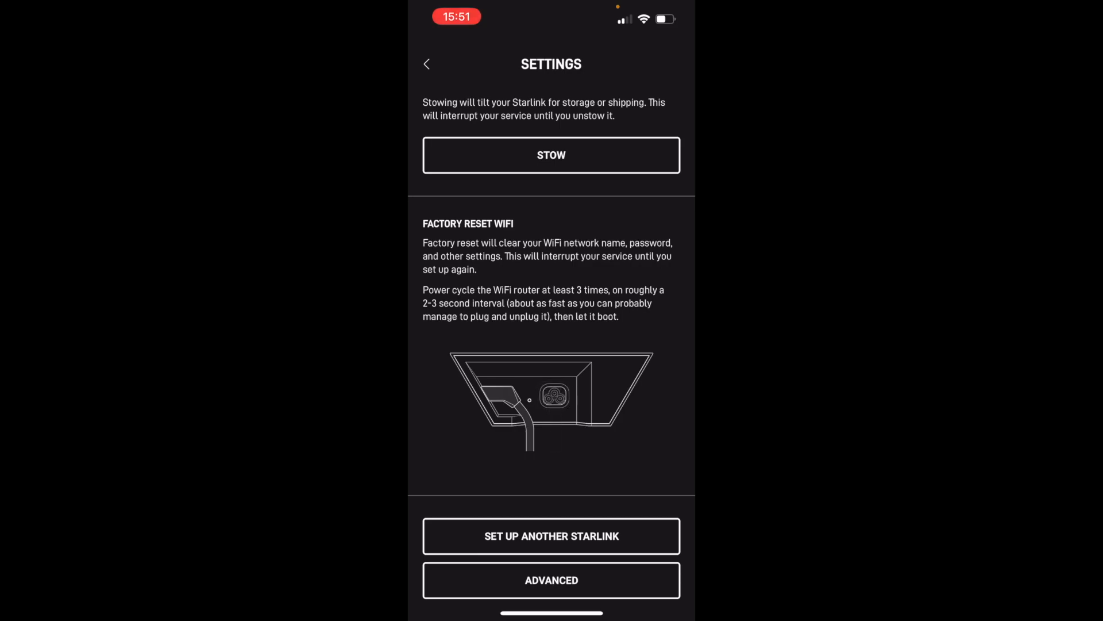
{"action": "left_click", "coordinate": [551, 580]}
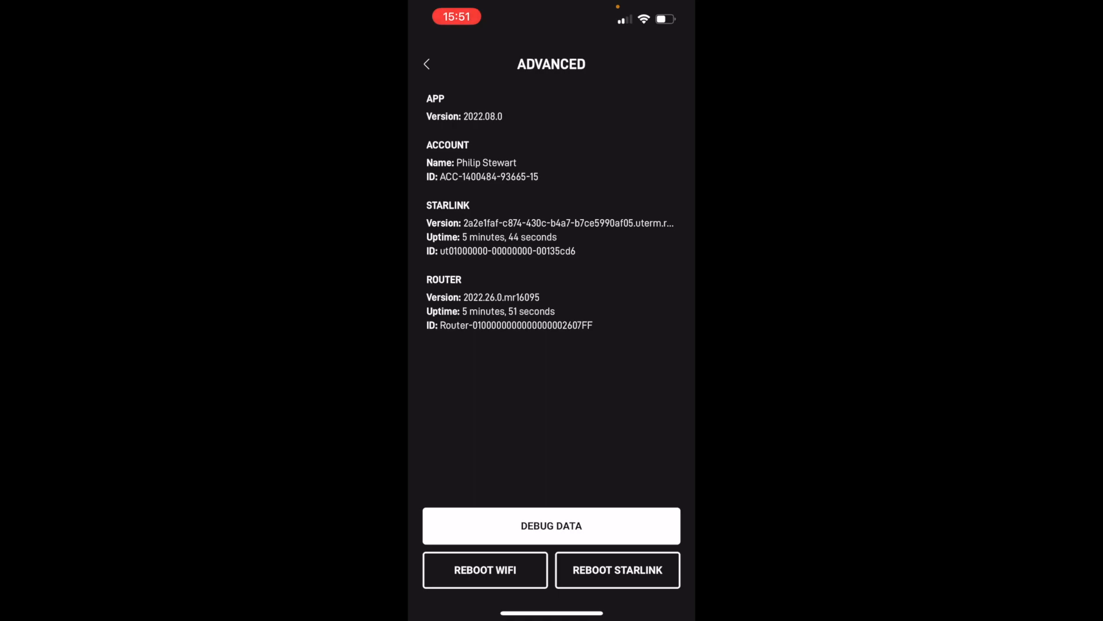
Step: Navigate back to the home screen showing Sludgebeast online and start another speed test
{"action": "left_click", "coordinate": [427, 64]}
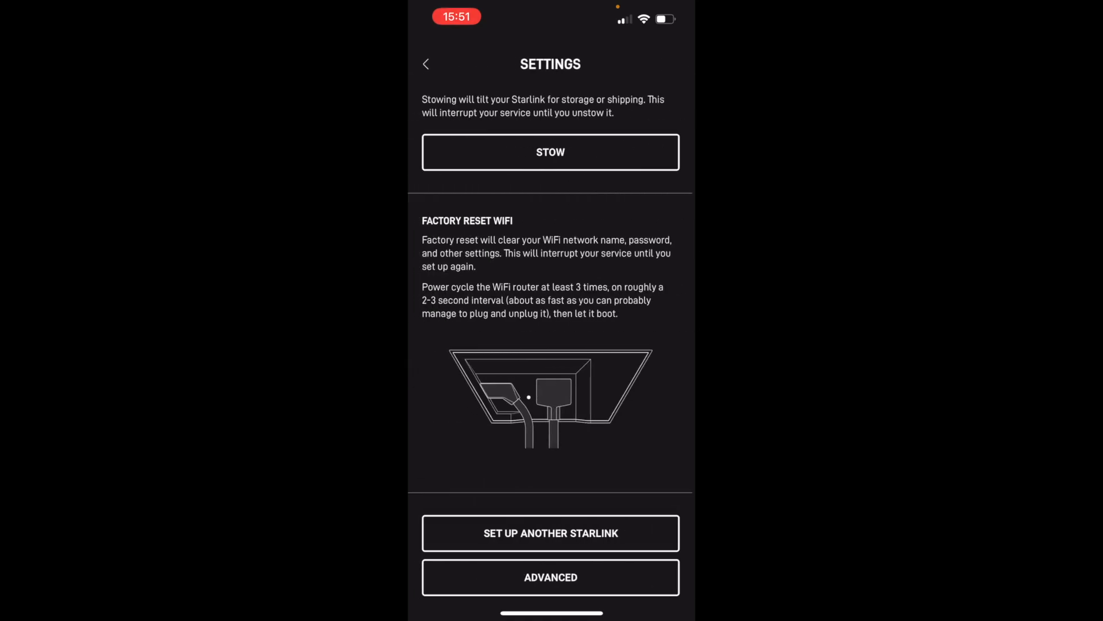
{"action": "left_click", "coordinate": [426, 63]}
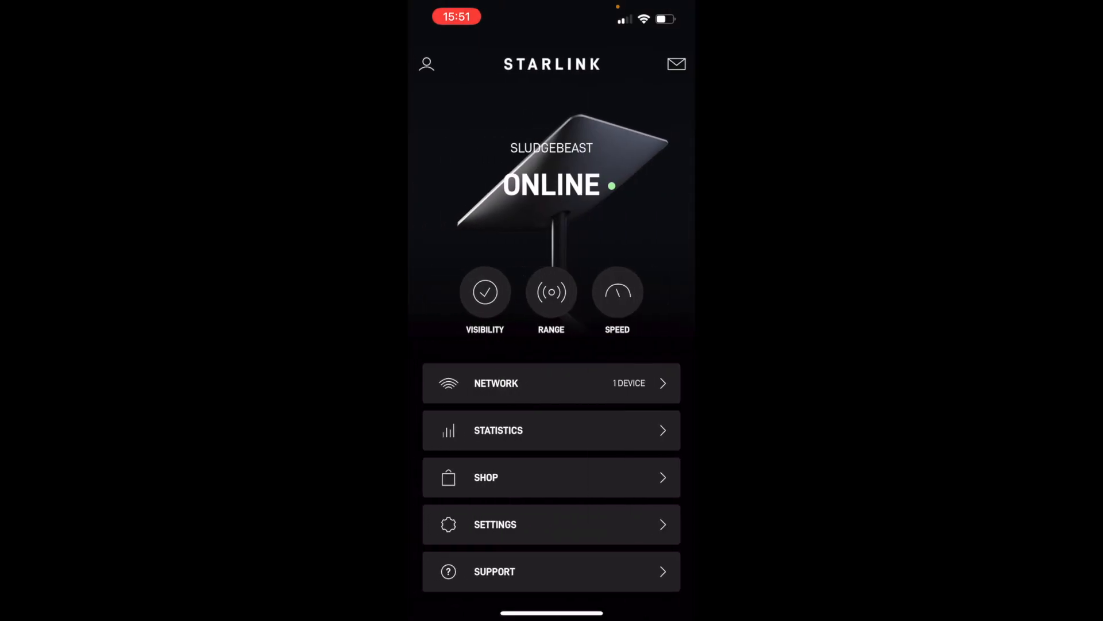
{"action": "left_click", "coordinate": [616, 292]}
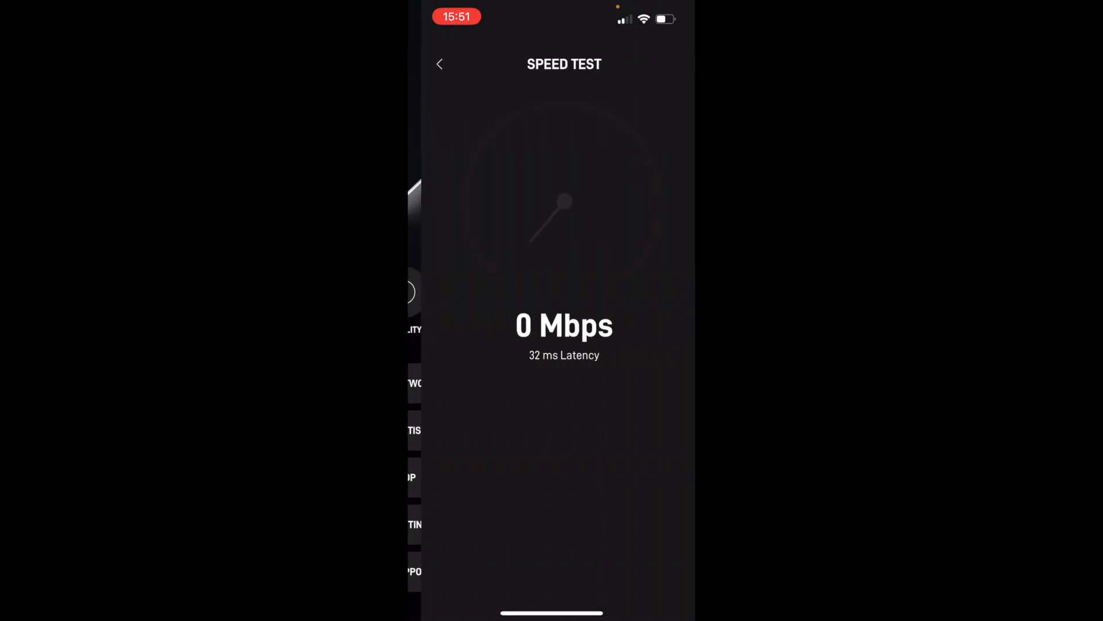